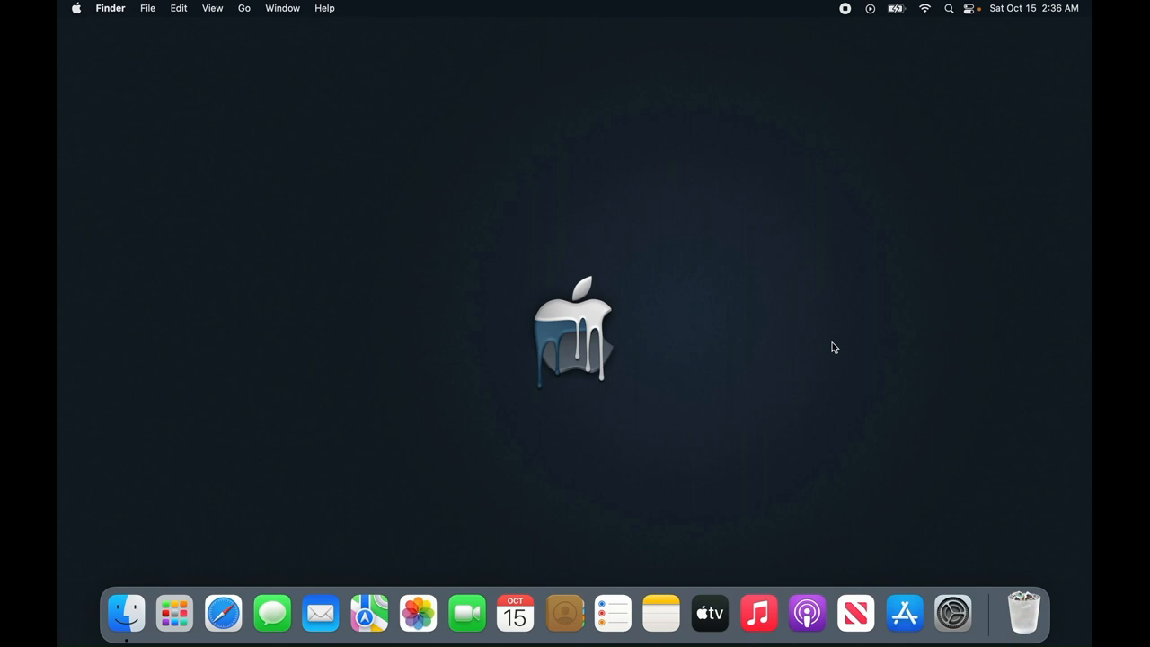
{"action": "mouse_move", "coordinate": [406, 485]}
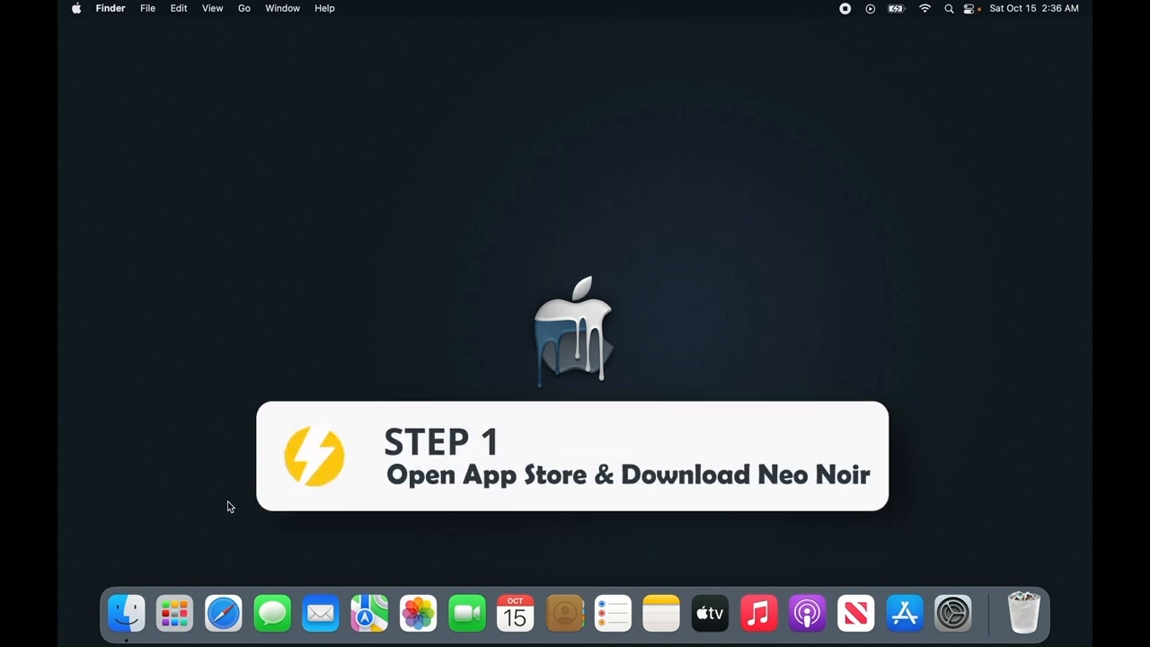
{"action": "mouse_move", "coordinate": [903, 614]}
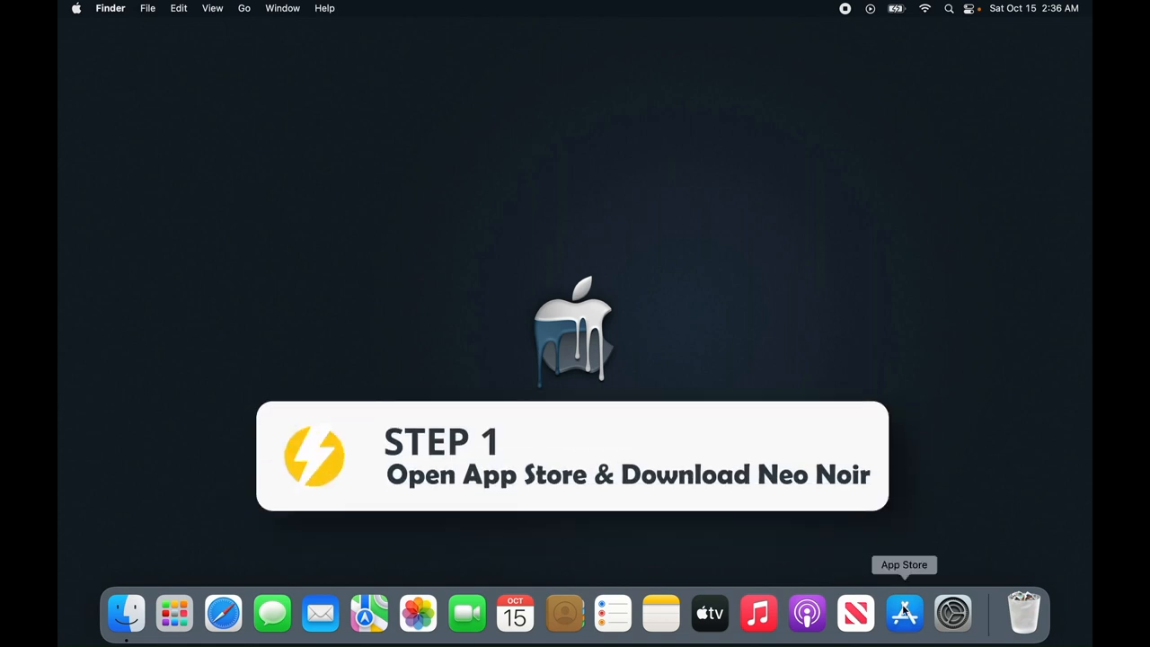
- Search the App Store for 'neo noir' / 'dark mode' to find Neo Noir – Dark Mode for Safari
{"action": "left_click", "coordinate": [903, 615]}
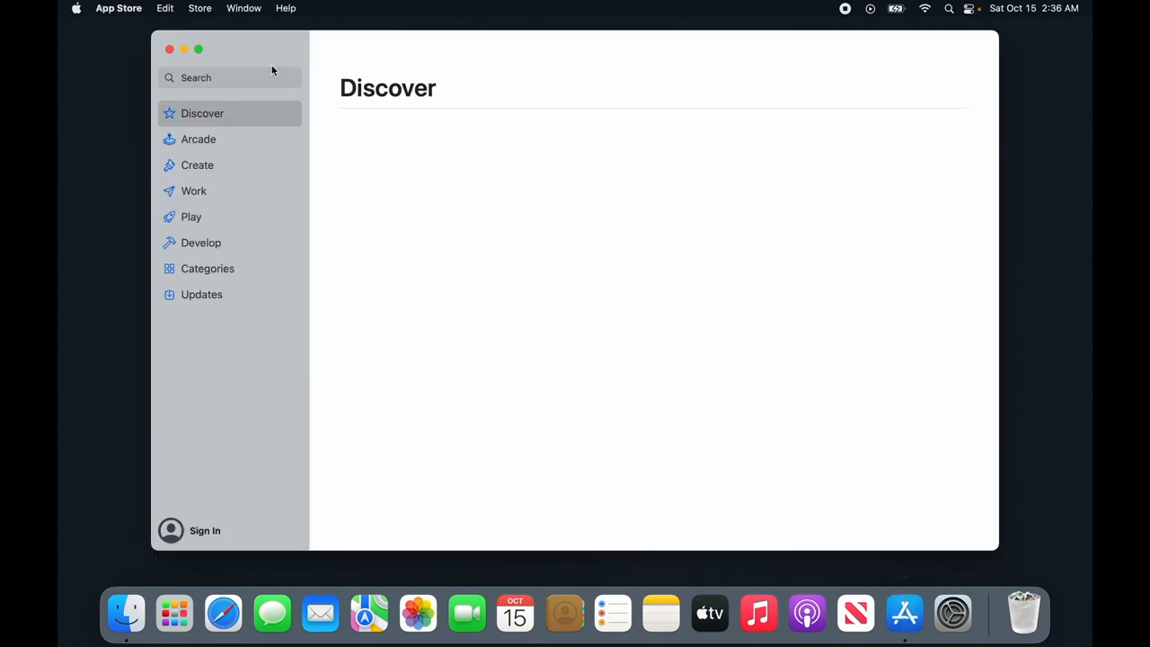
{"action": "left_click", "coordinate": [230, 78]}
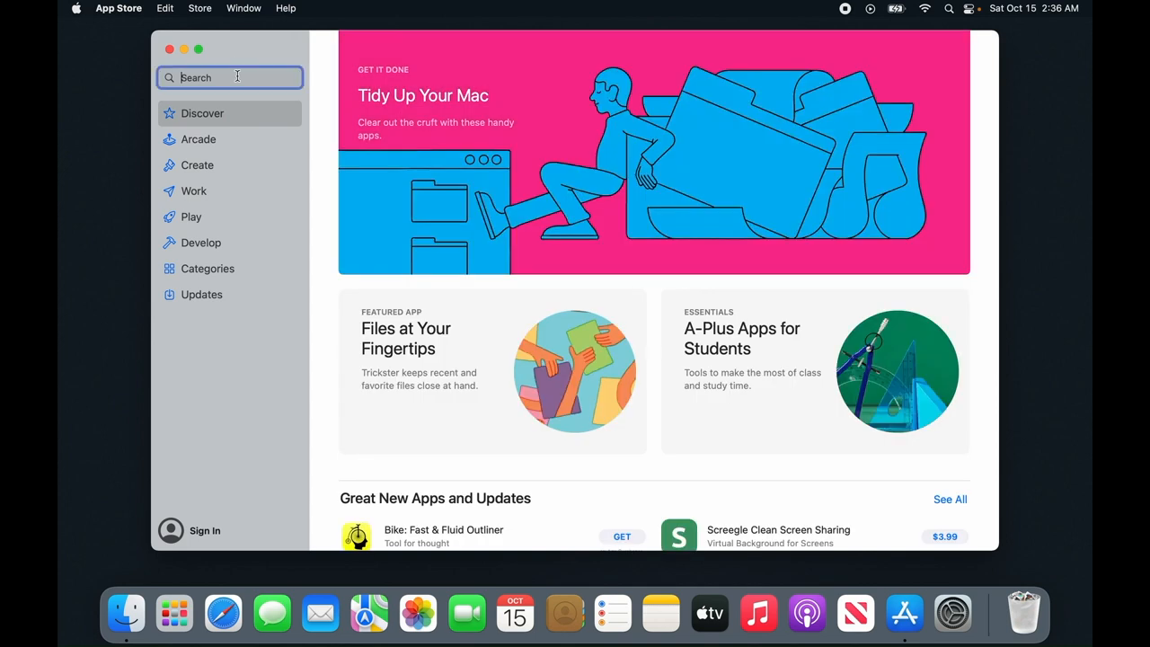
{"action": "type", "text": "neo n"}
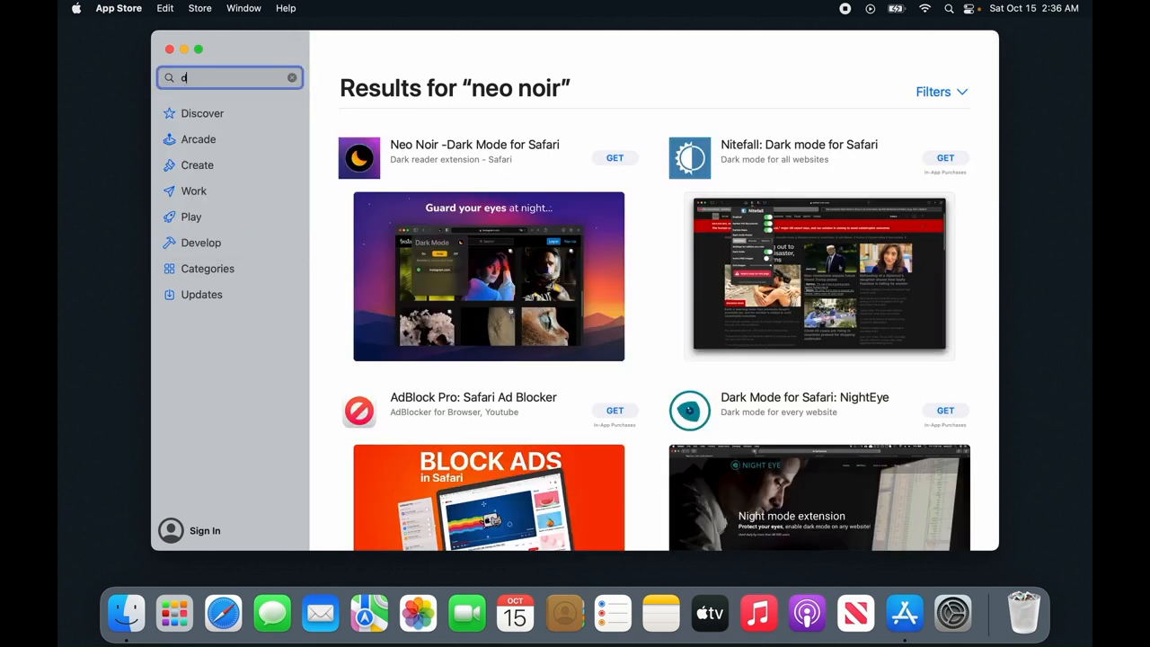
{"action": "type", "text": "dark mode"}
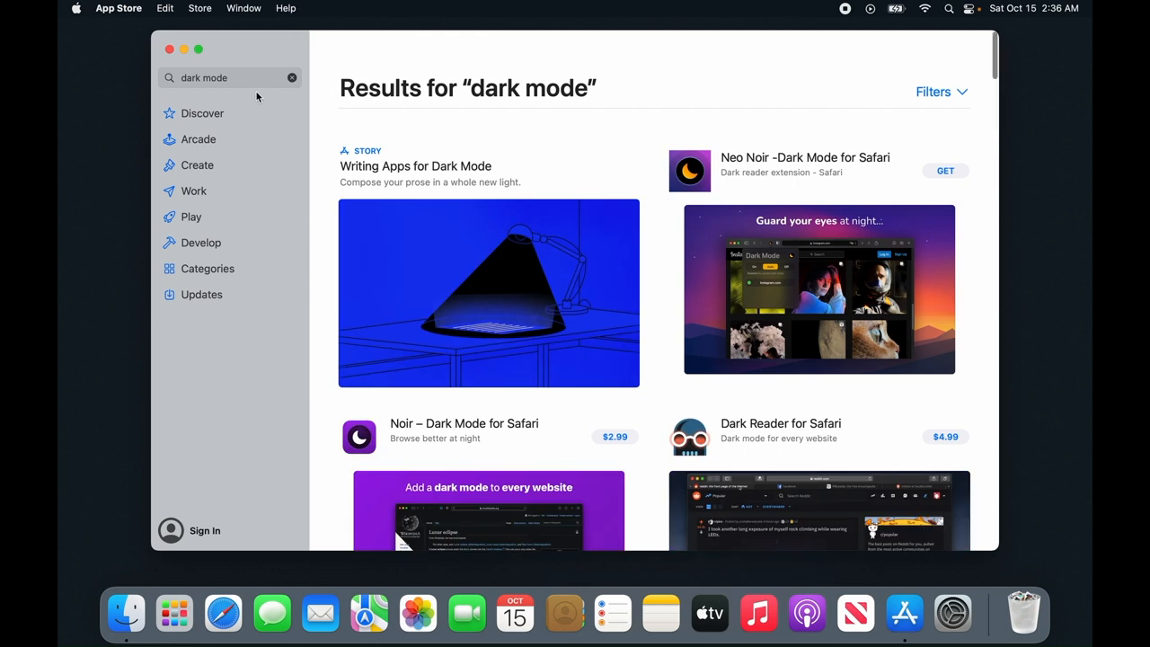
{"action": "type", "text": "neo"}
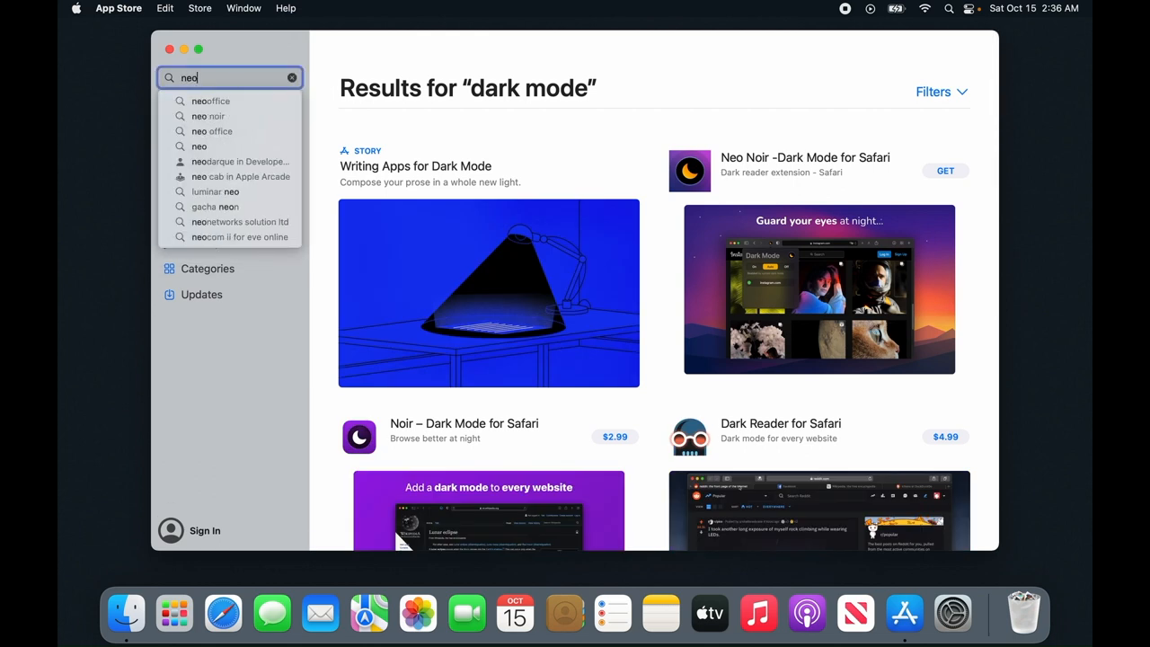
{"action": "mouse_move", "coordinate": [945, 171]}
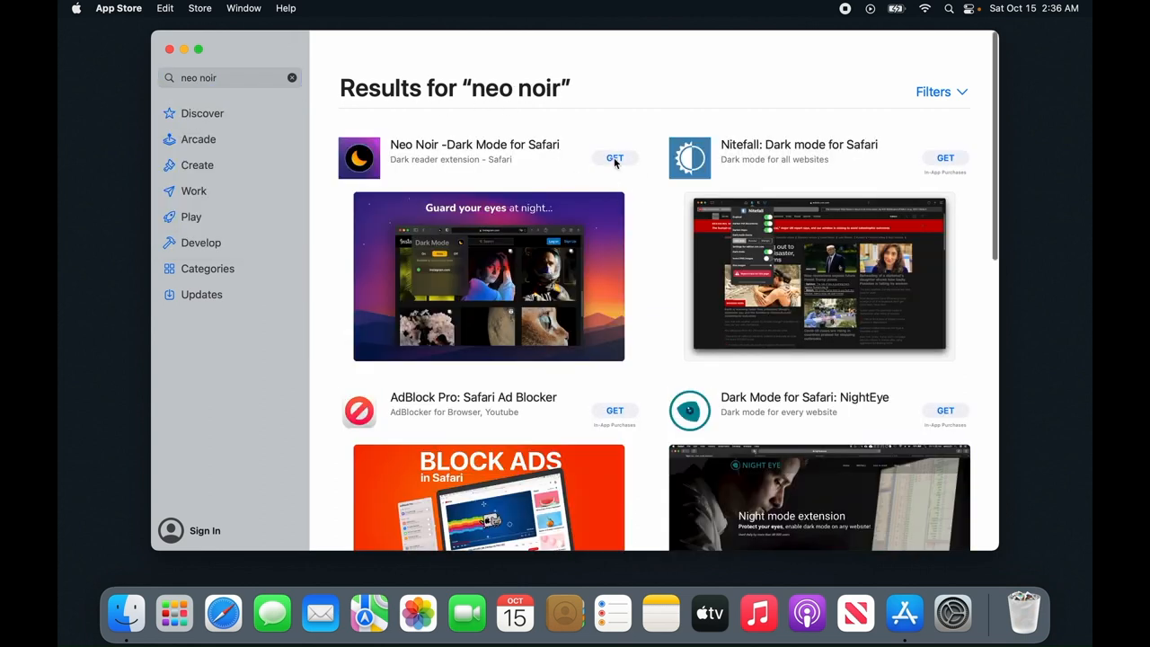
- Get and install the Neo Noir – Dark Mode for Safari extension
{"action": "left_click", "coordinate": [614, 158]}
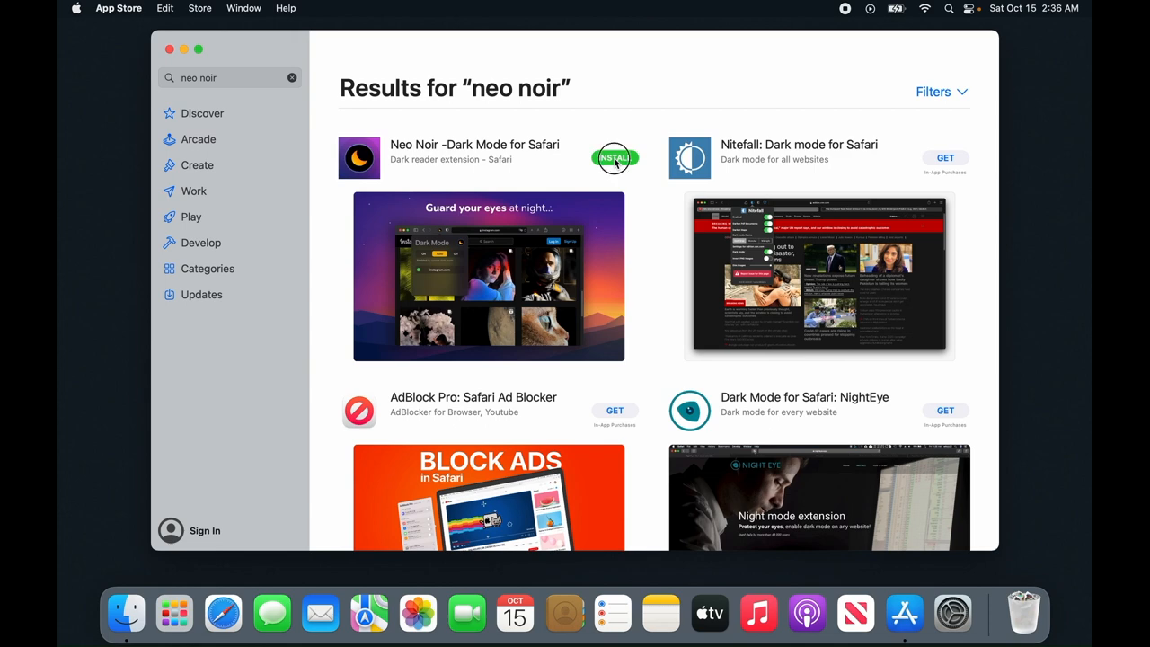
{"action": "left_click", "coordinate": [614, 158]}
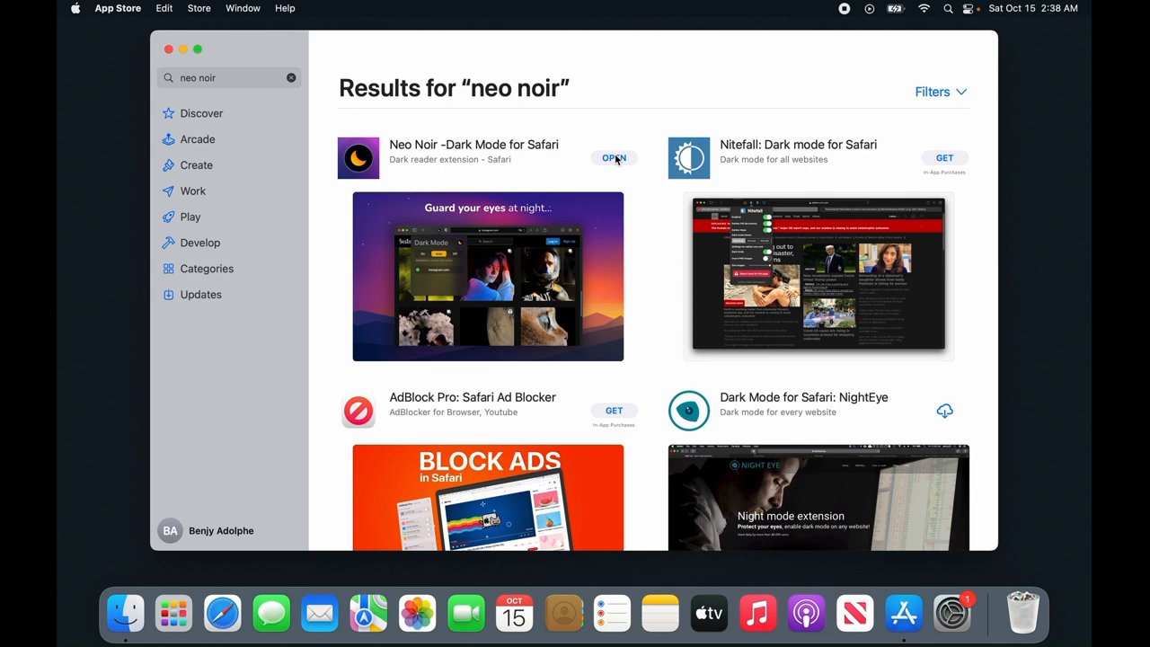
{"action": "mouse_move", "coordinate": [388, 106]}
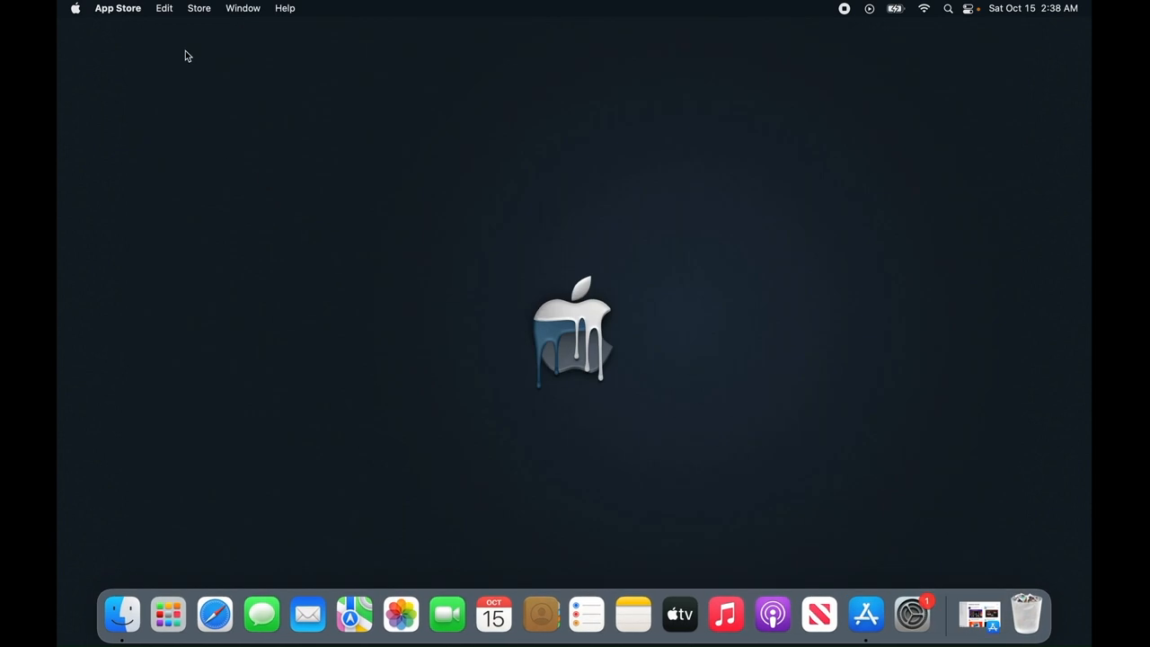
{"action": "mouse_move", "coordinate": [277, 549]}
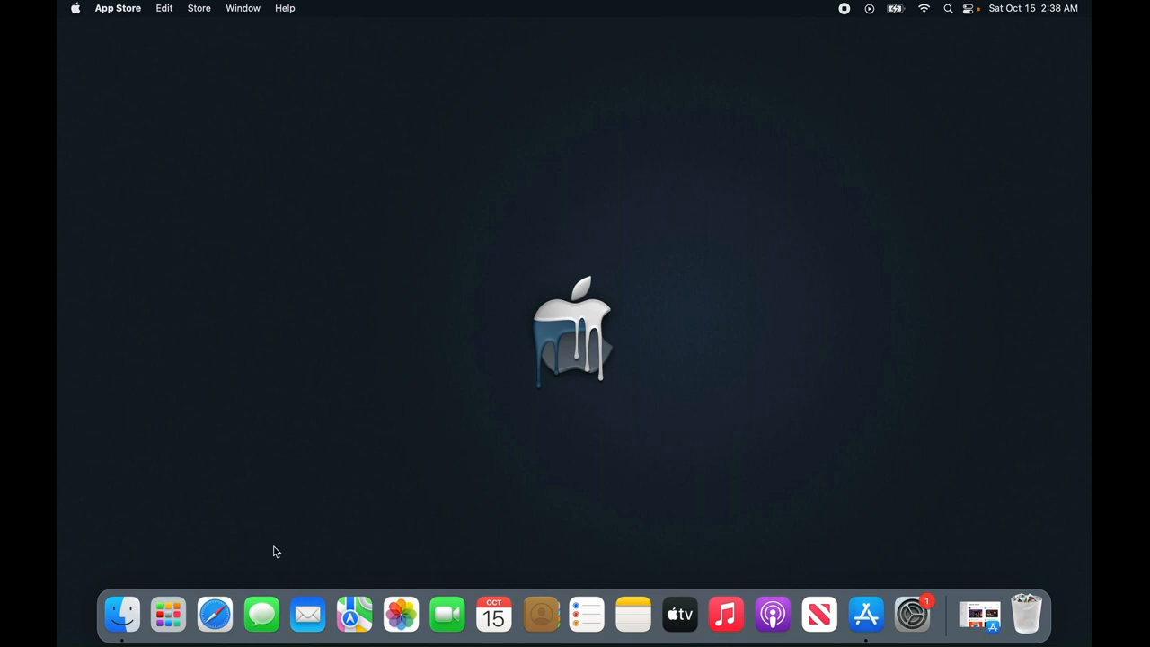
- Launch Safari and bring up its Preferences showing the Extensions list with Neo Noir
{"action": "left_click", "coordinate": [214, 614]}
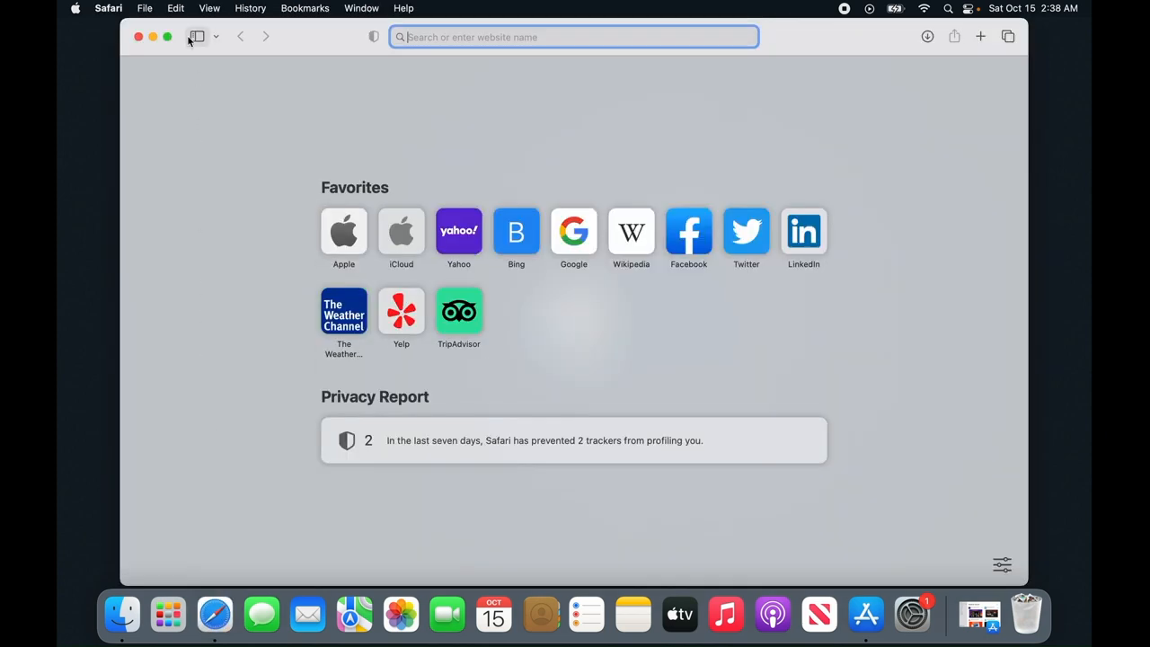
{"action": "left_click", "coordinate": [98, 7]}
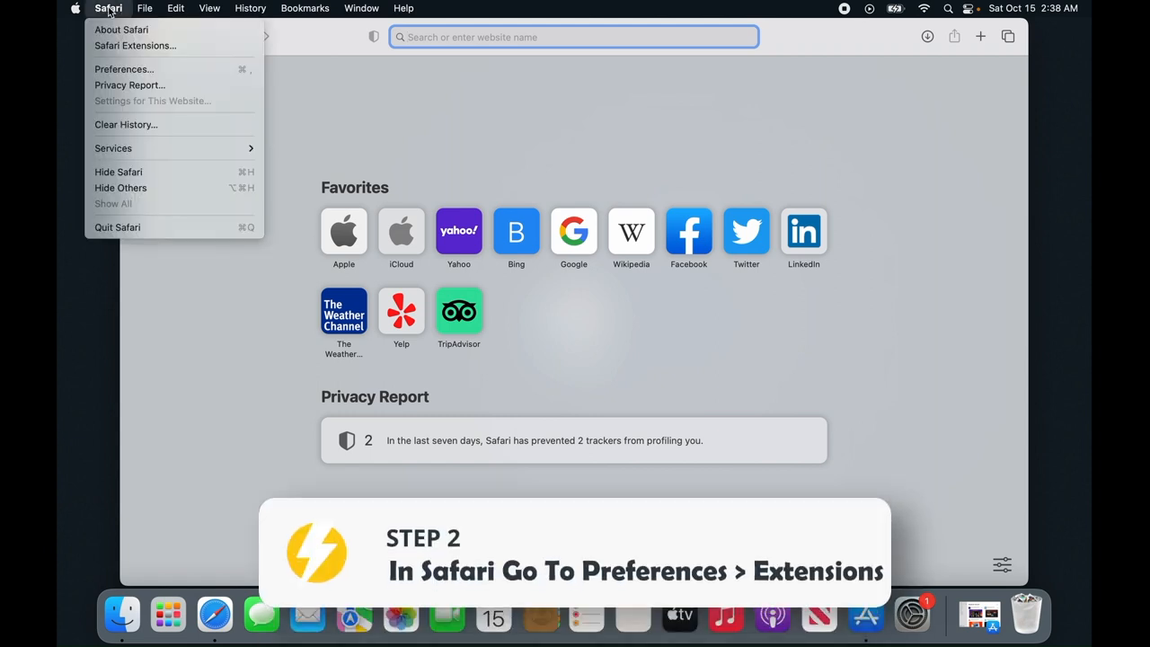
{"action": "left_click", "coordinate": [124, 68]}
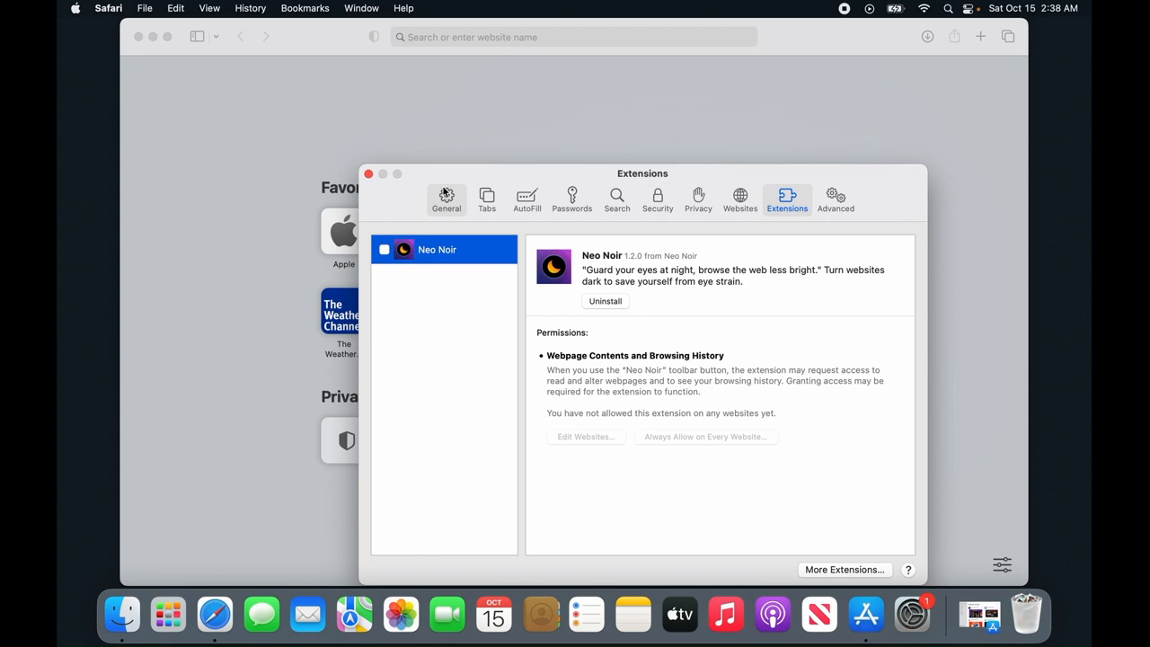
- In the Extensions settings, select Neo Noir and turn the extension on
{"action": "left_click", "coordinate": [446, 194]}
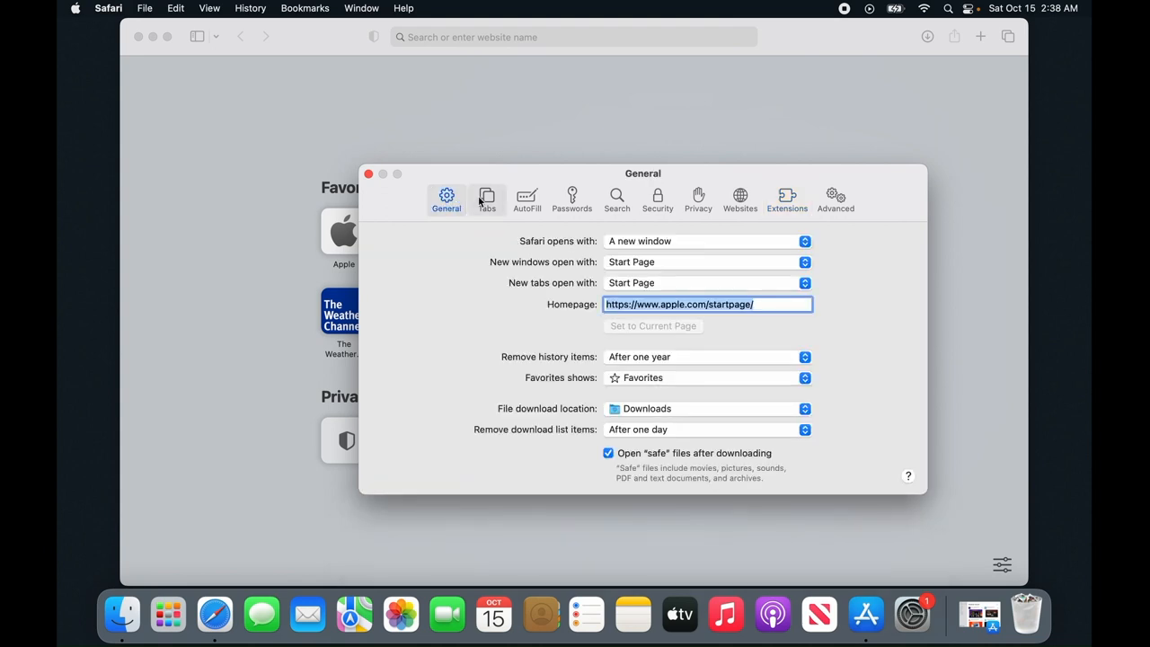
{"action": "left_click", "coordinate": [786, 198]}
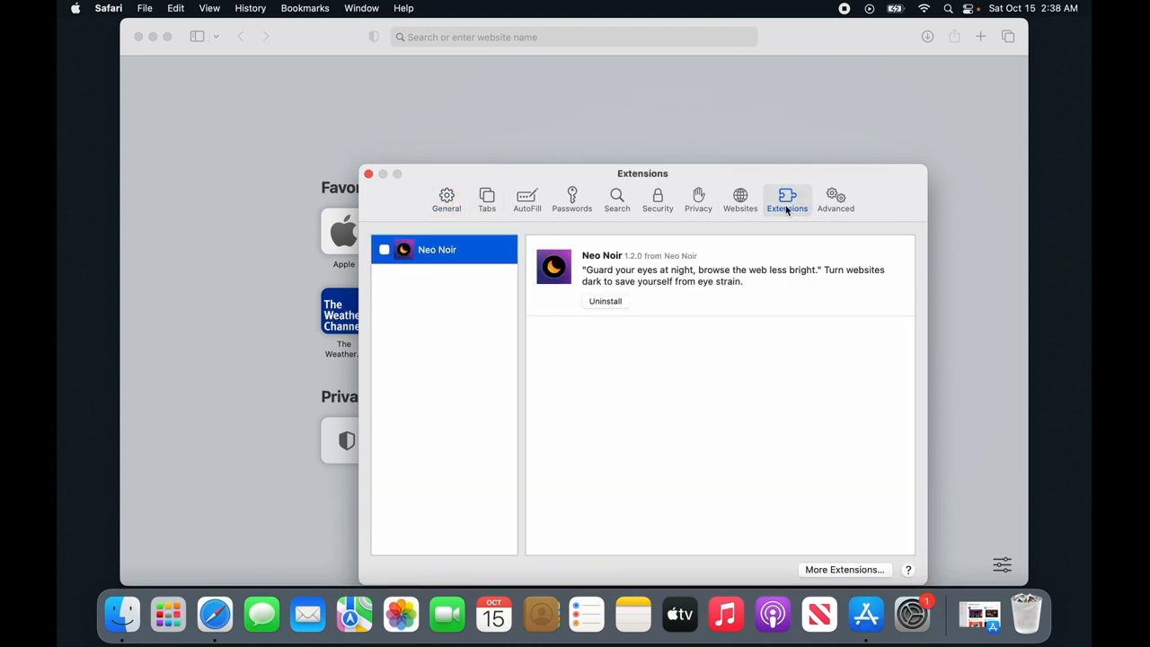
{"action": "left_click", "coordinate": [384, 250]}
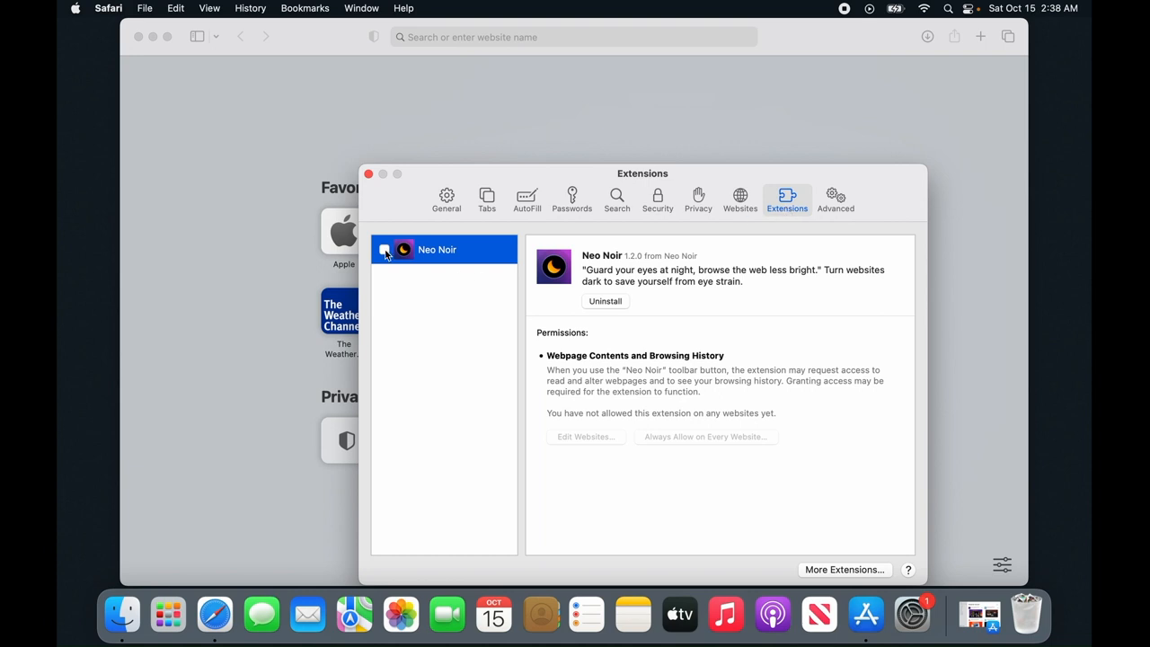
{"action": "left_click", "coordinate": [385, 250]}
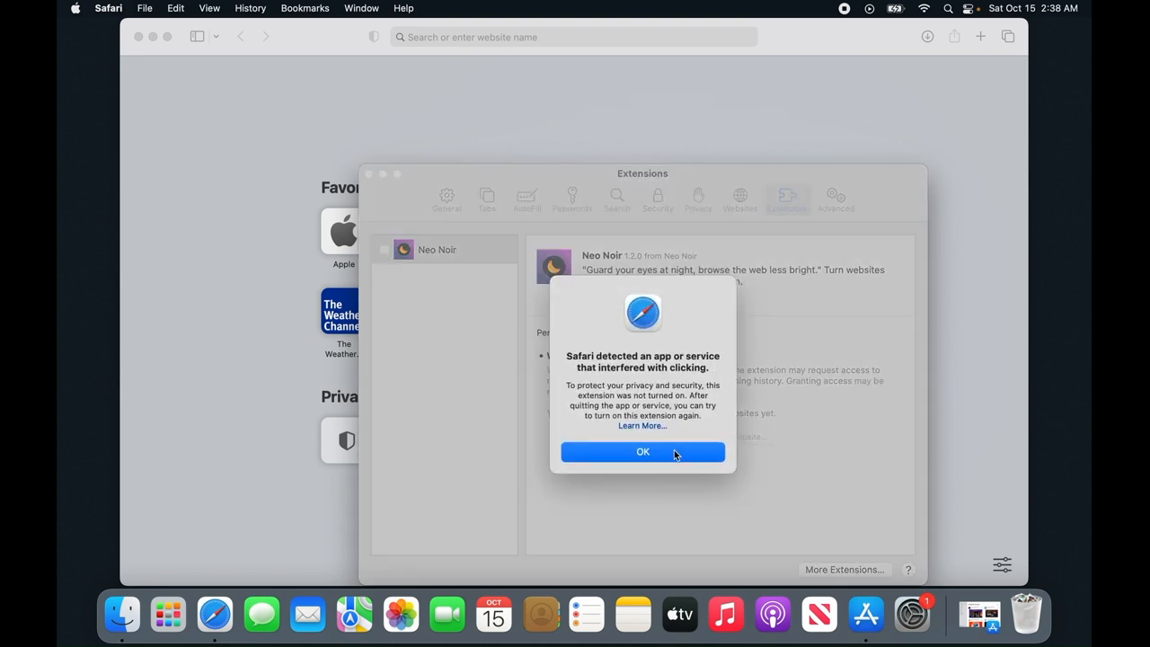
{"action": "left_click", "coordinate": [643, 451]}
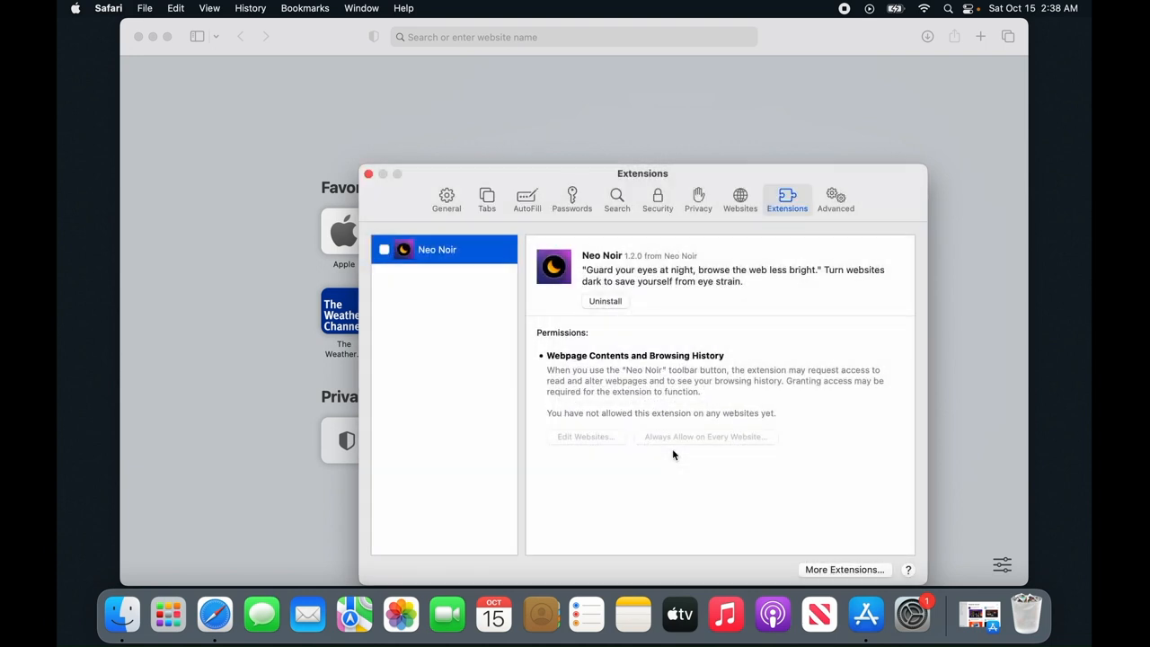
{"action": "left_click", "coordinate": [385, 250]}
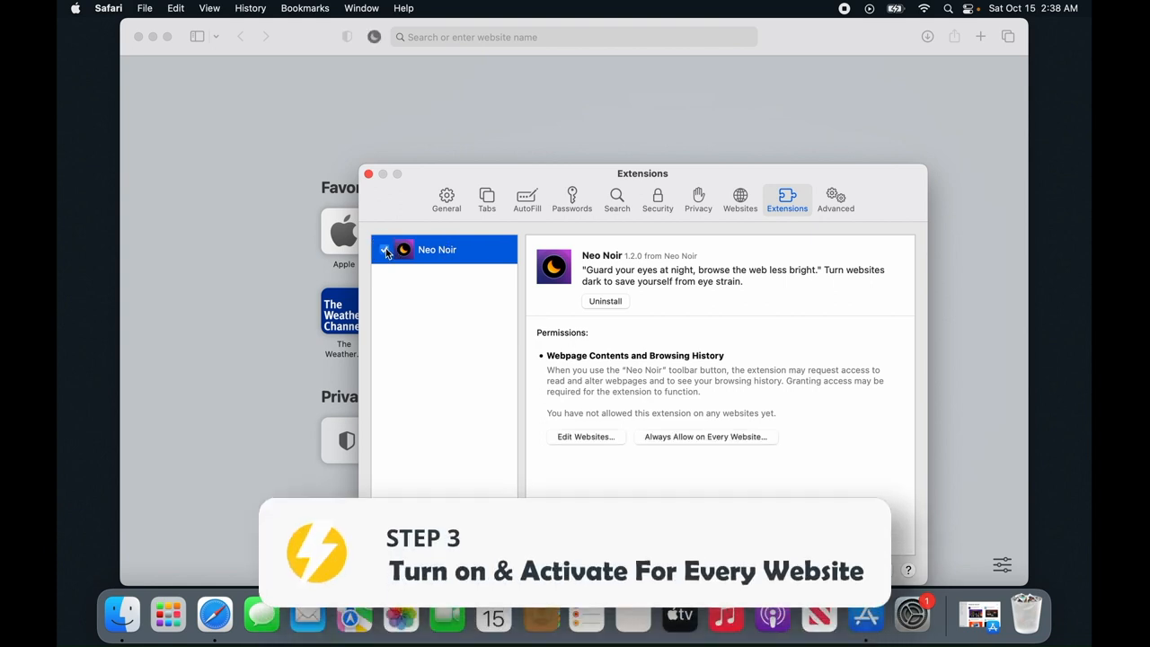
{"action": "left_click", "coordinate": [384, 248]}
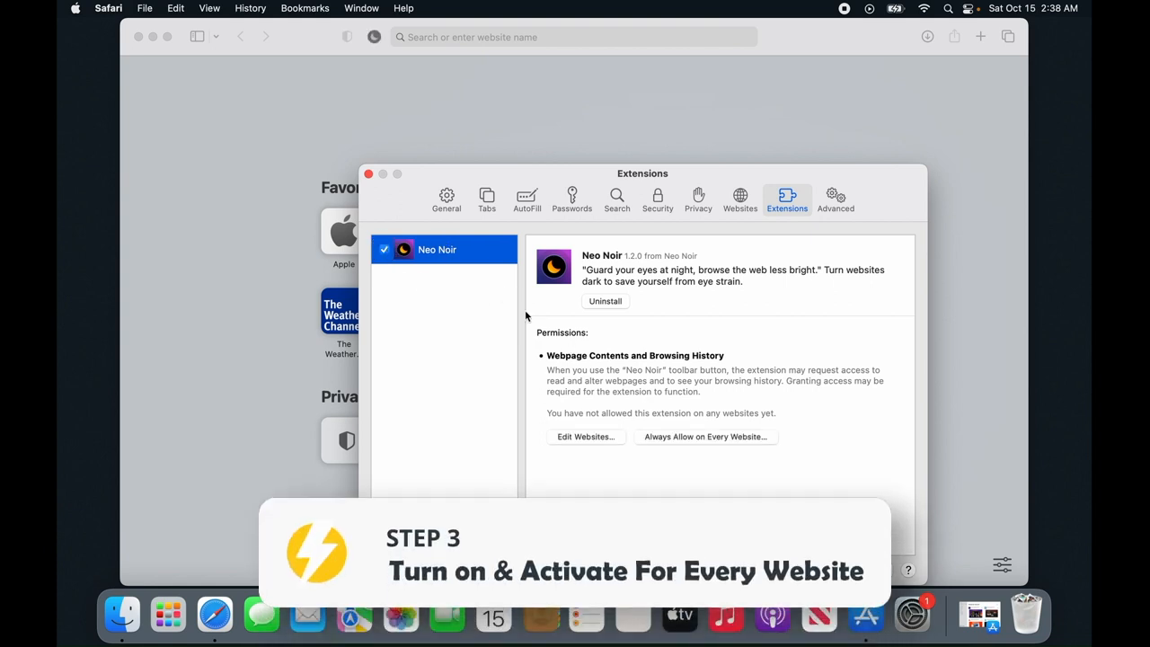
- Always allow Neo Noir on every website, confirm, and close the settings window
{"action": "left_click", "coordinate": [704, 437]}
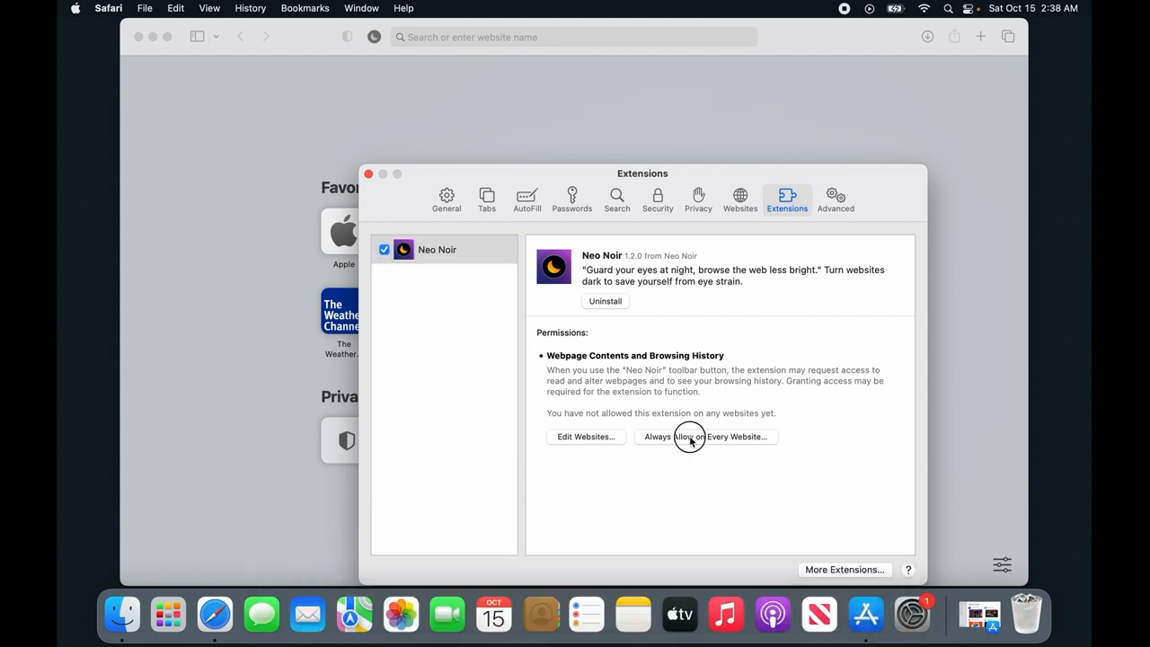
{"action": "left_click", "coordinate": [706, 436]}
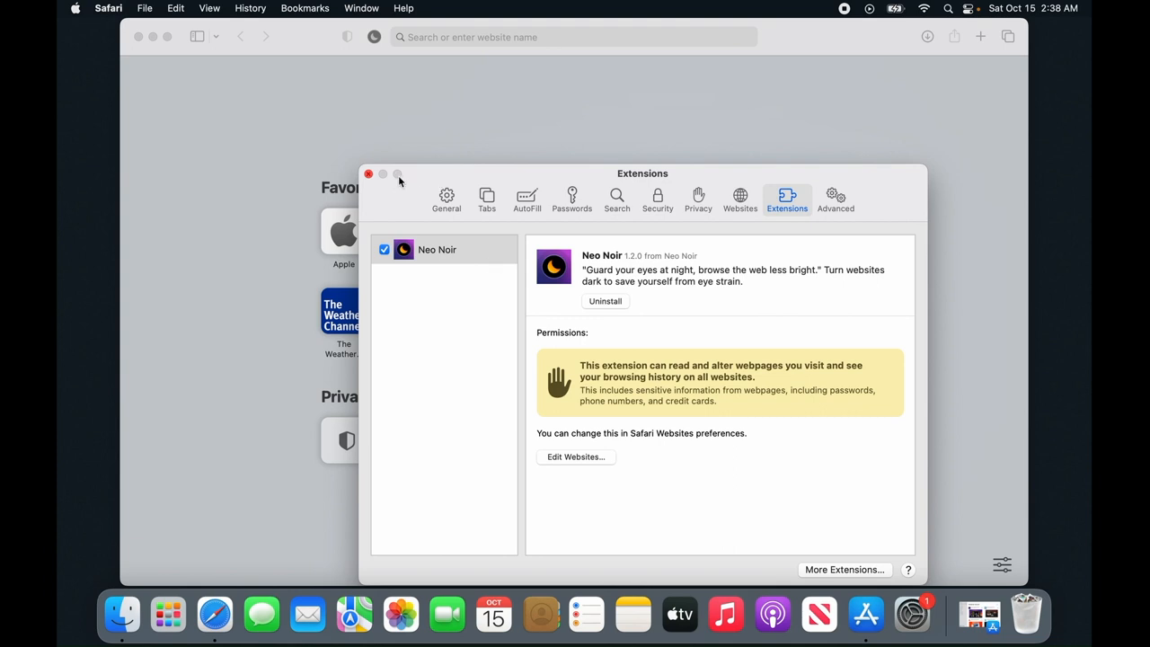
{"action": "left_click", "coordinate": [368, 172]}
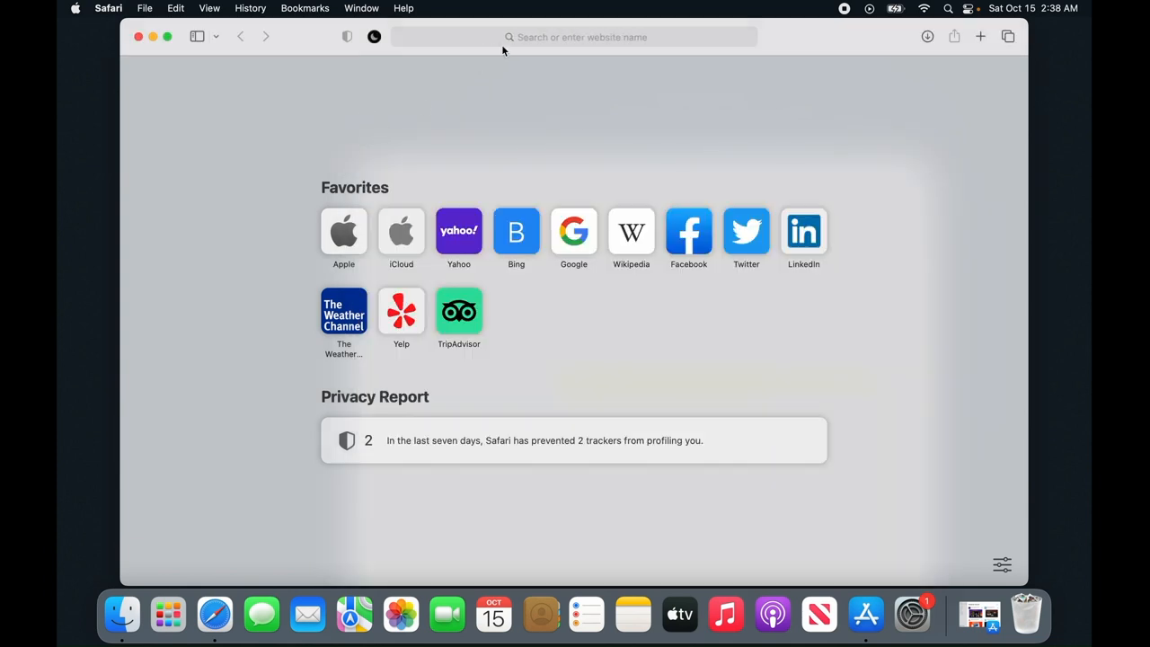
- Visit Wikipedia, switch Neo Noir dark mode to On, and load the Dwayne Johnson article in dark styling
{"action": "left_click", "coordinate": [573, 36]}
{"action": "type", "text": "wikipedia.org"}
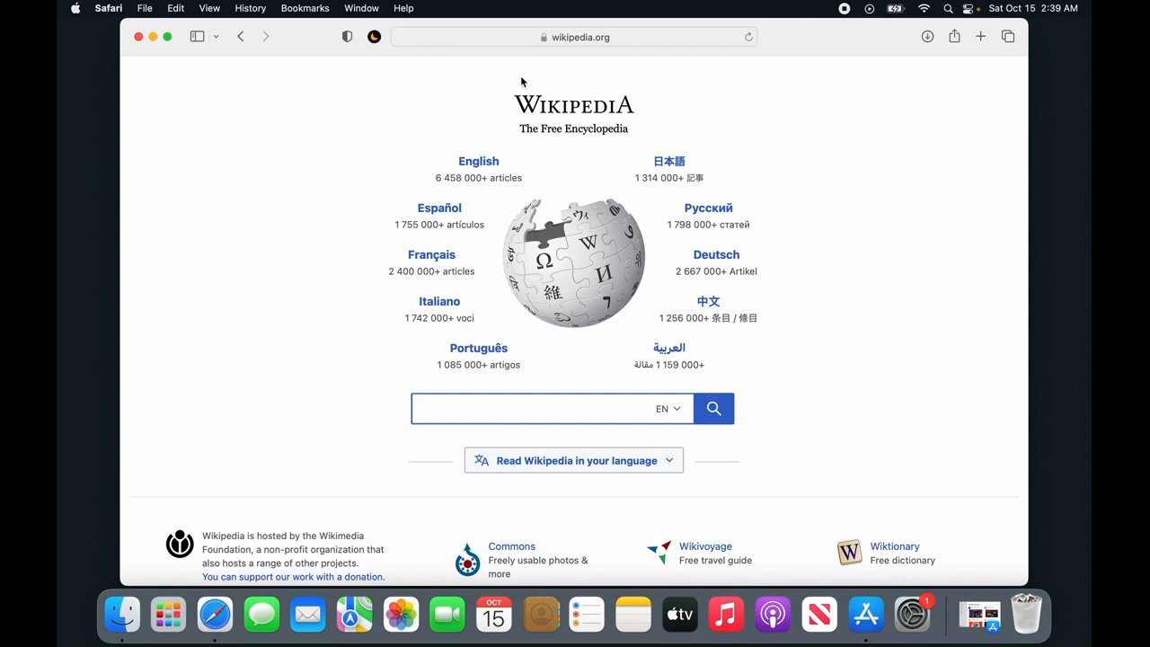
{"action": "left_click", "coordinate": [372, 36]}
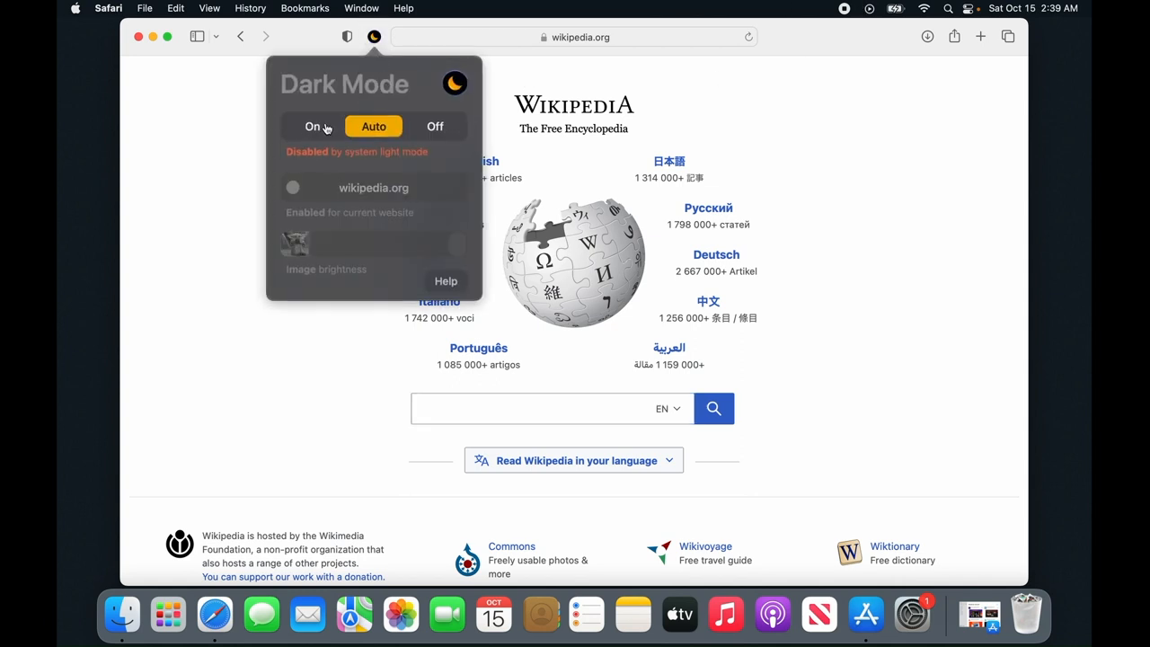
{"action": "left_click", "coordinate": [312, 126]}
{"action": "type", "text": "da"}
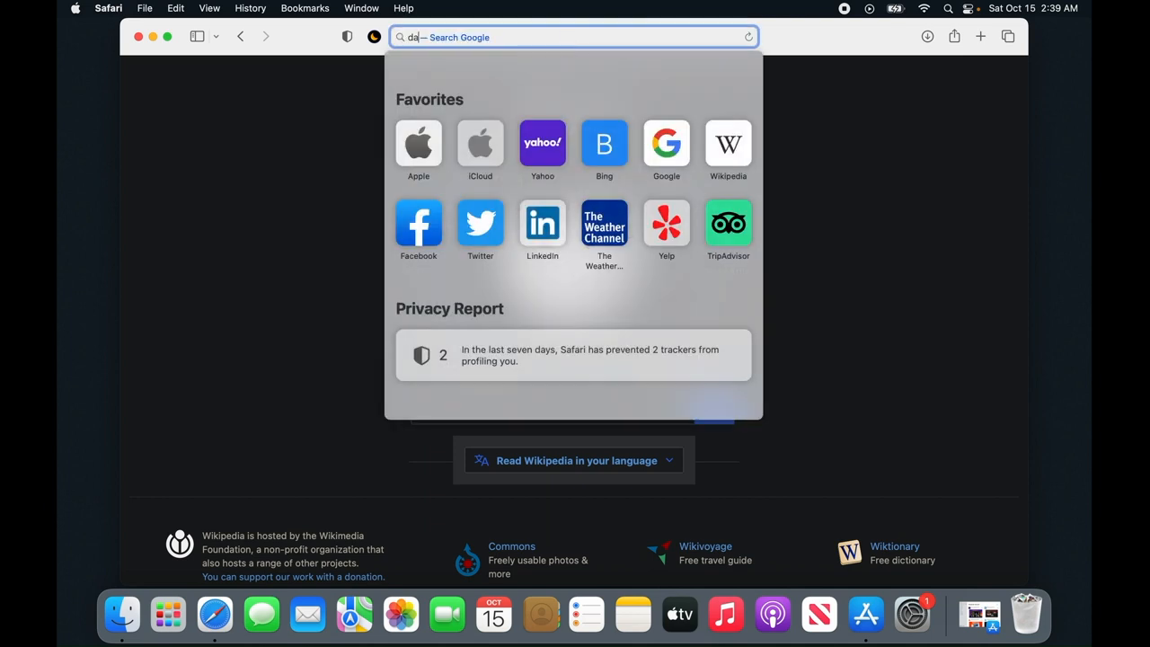
{"action": "key", "text": "Backspace"}
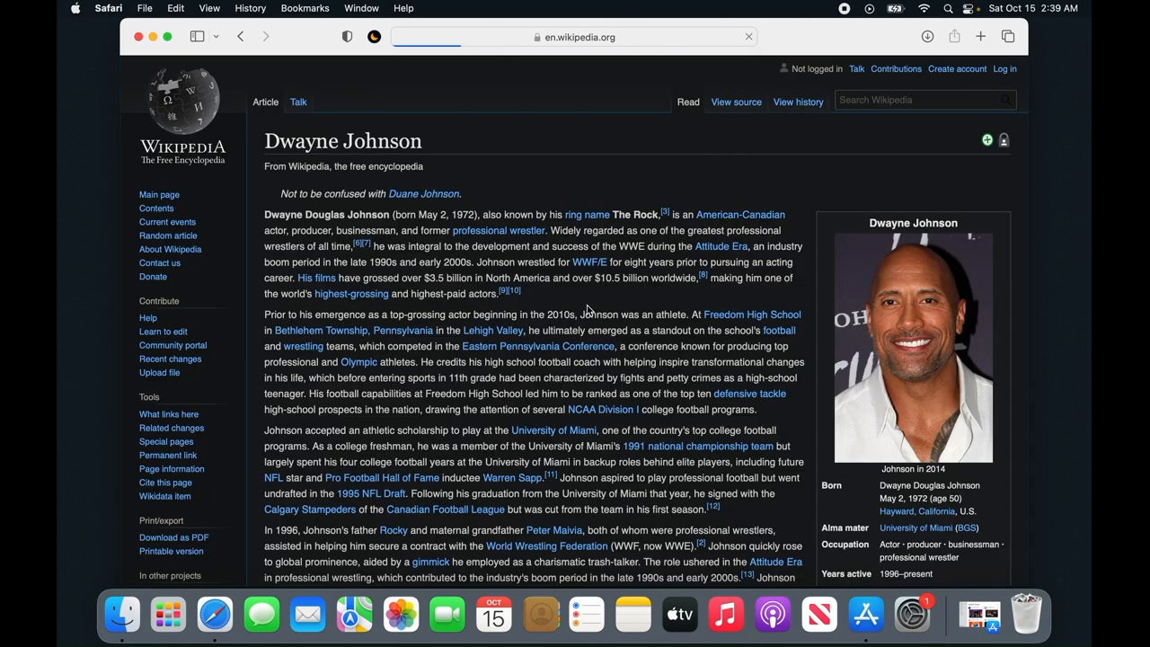
{"action": "scroll", "scroll_direction": "down", "scroll_amount": 3}
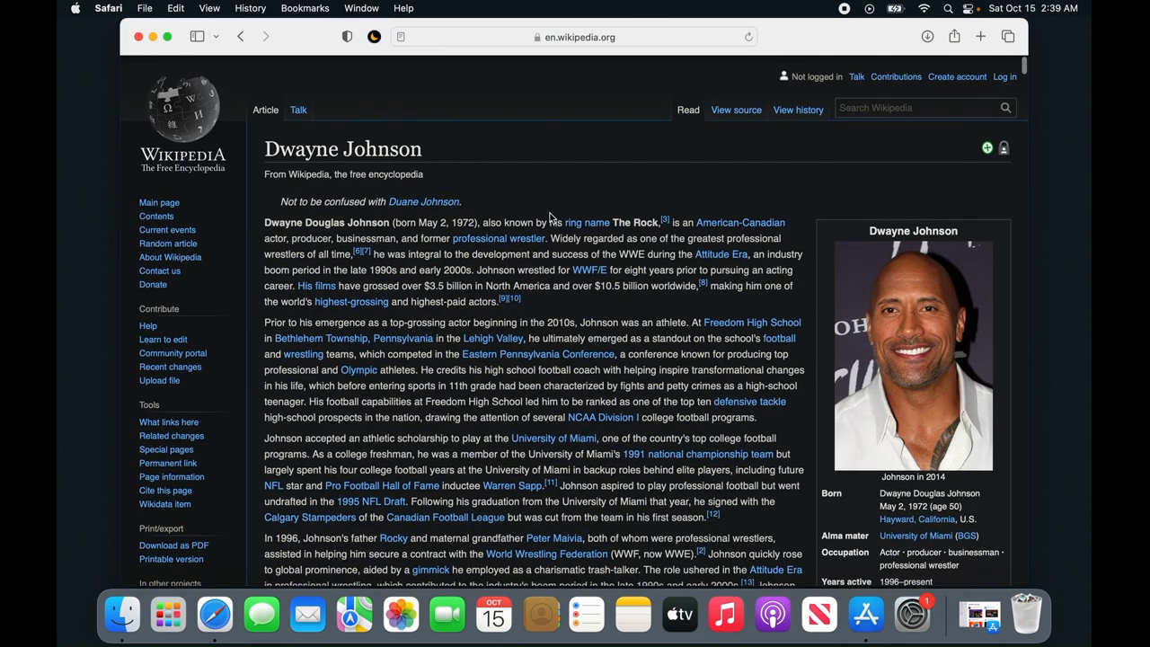
{"action": "scroll", "scroll_direction": "down", "scroll_amount": 3}
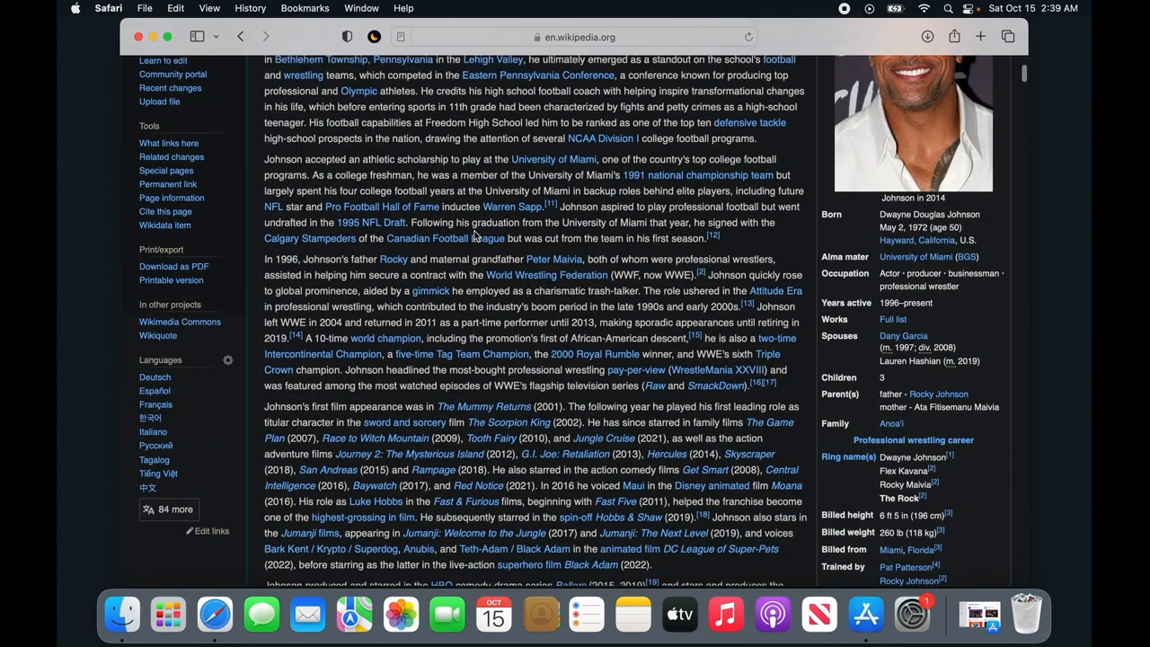
{"action": "scroll", "scroll_direction": "down", "scroll_amount": 3}
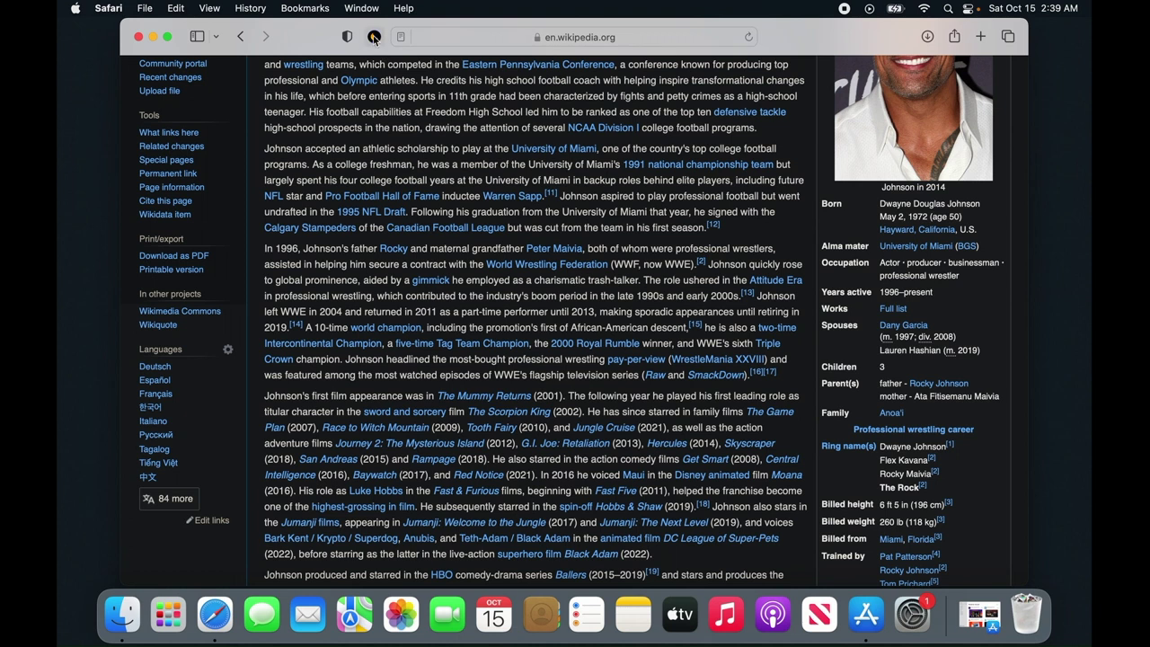
- Switch Neo Noir from On to Off and then Auto, restoring the article's light styling
{"action": "left_click", "coordinate": [373, 37]}
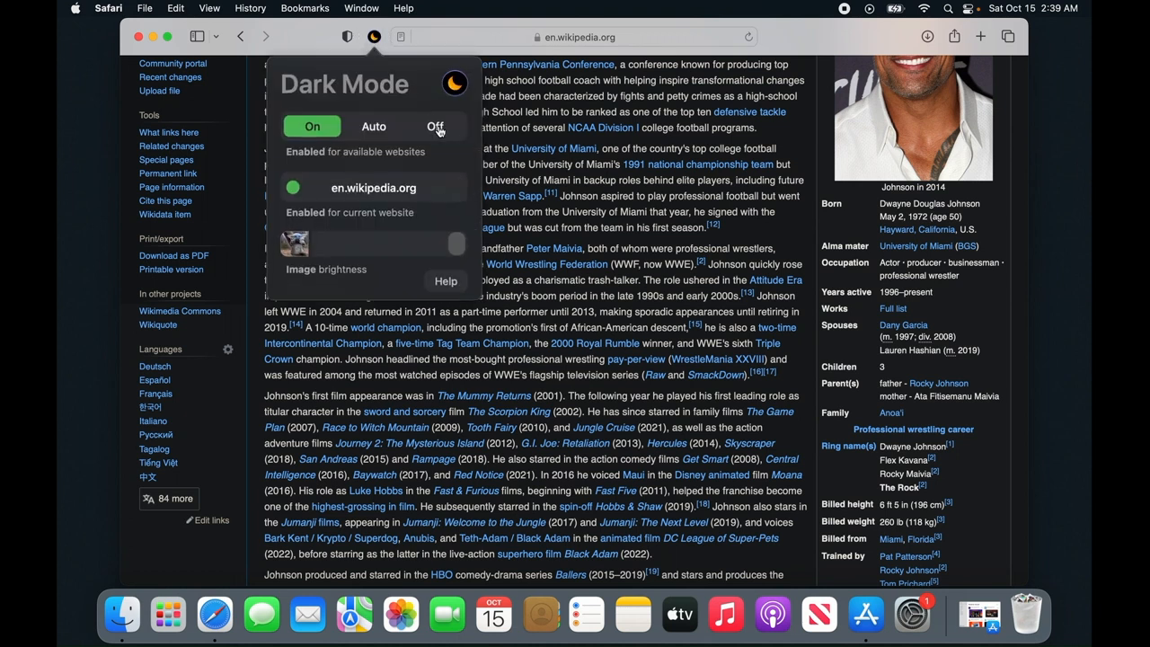
{"action": "left_click", "coordinate": [435, 126]}
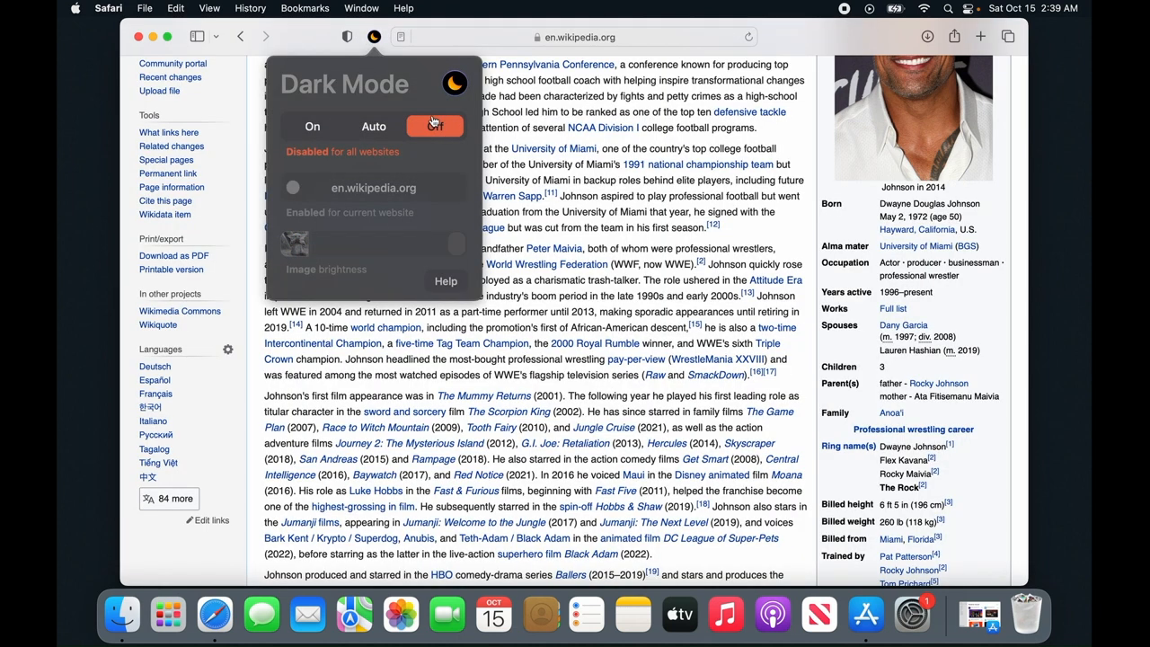
{"action": "left_click", "coordinate": [373, 126]}
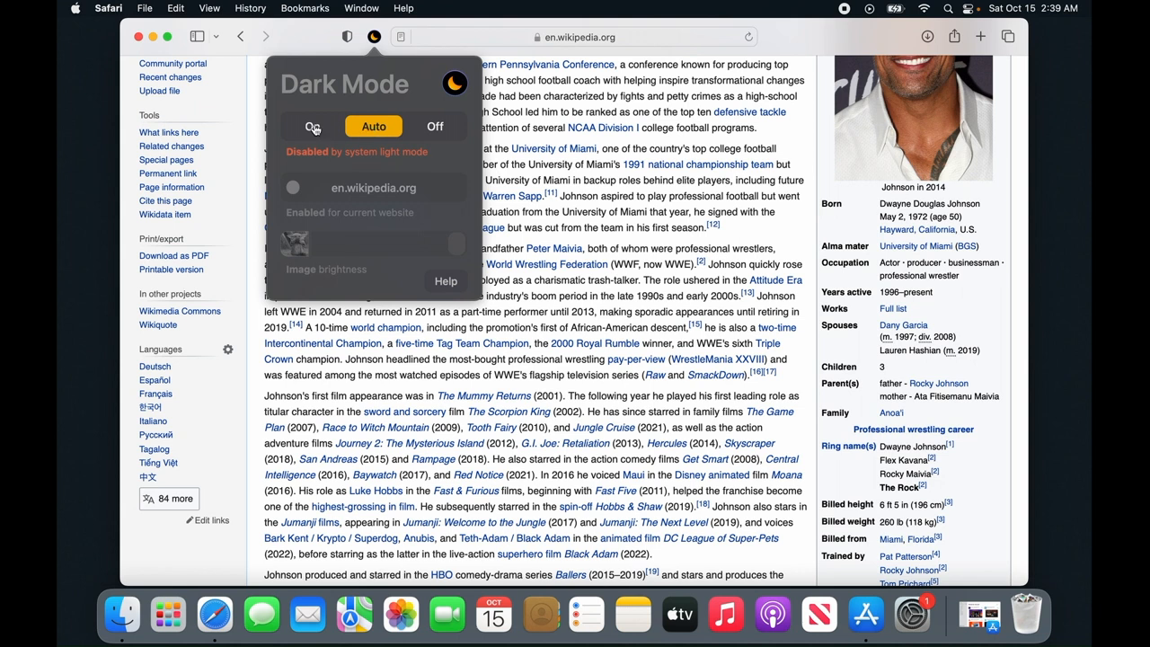
{"action": "left_click", "coordinate": [313, 125]}
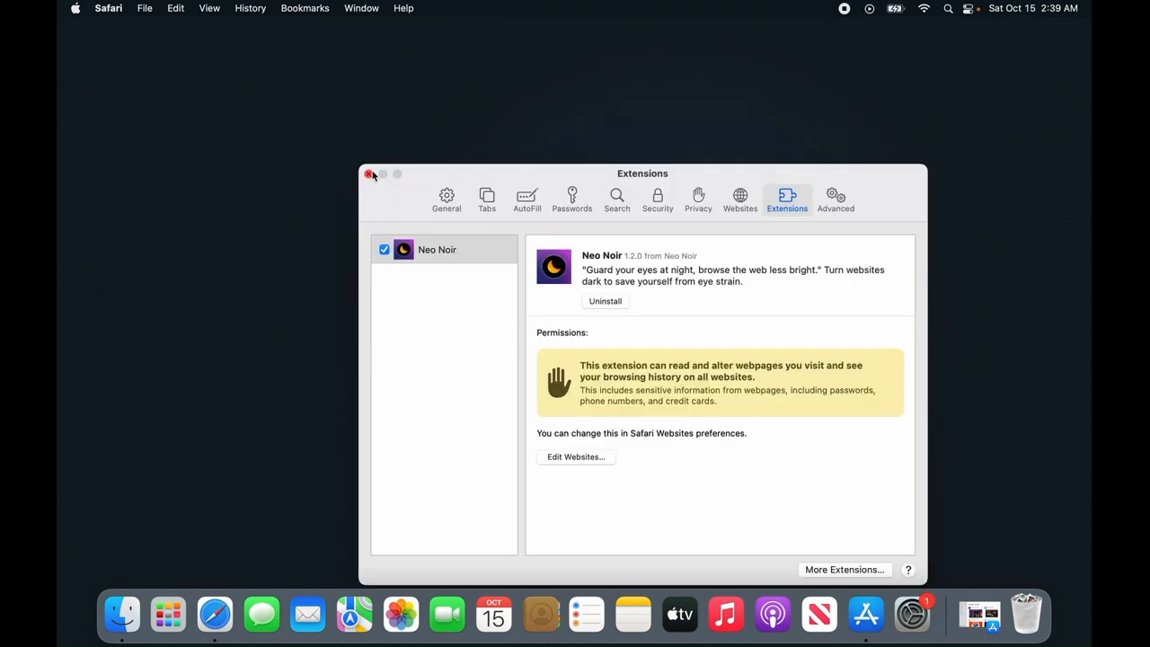
{"action": "mouse_move", "coordinate": [377, 181]}
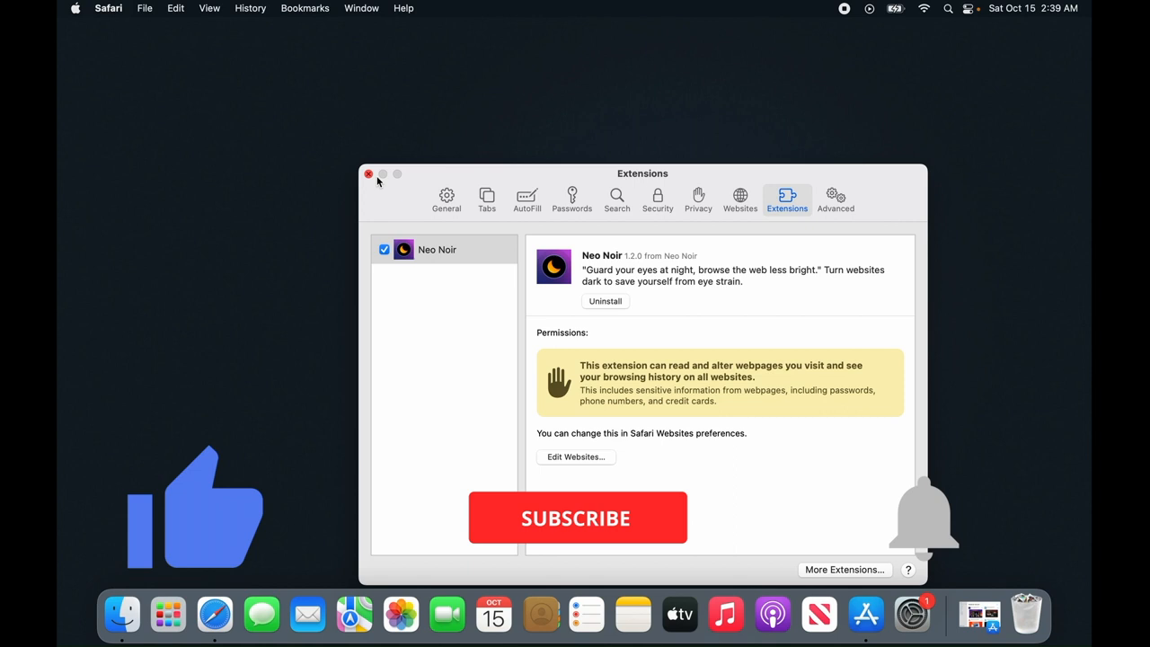
{"action": "left_click", "coordinate": [579, 517]}
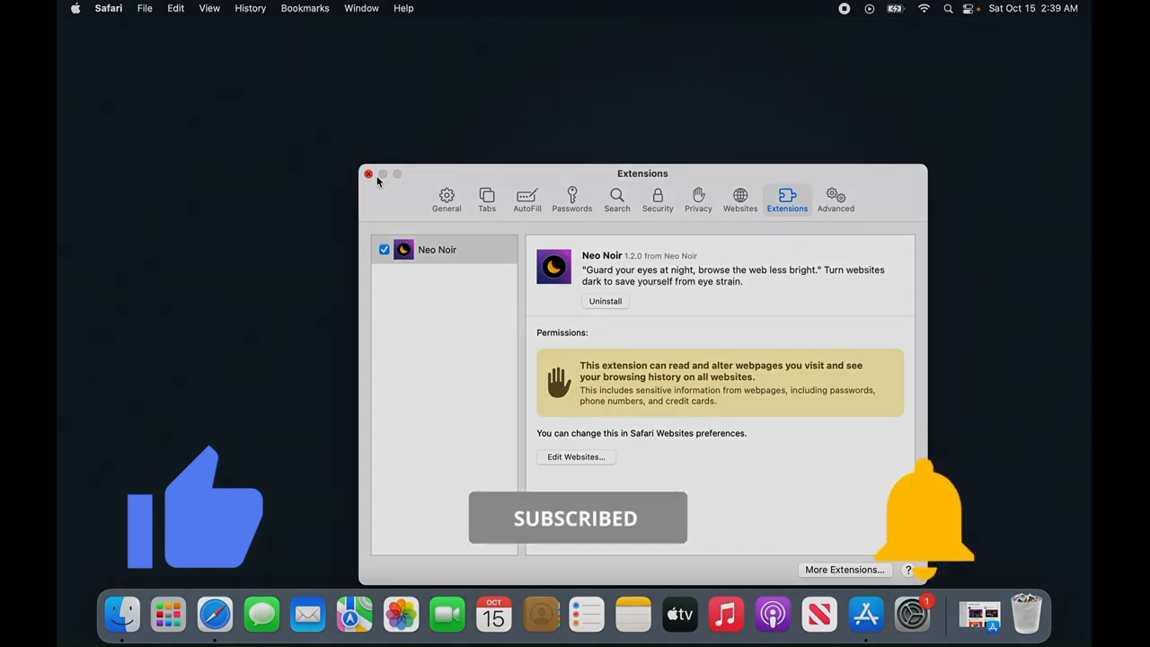